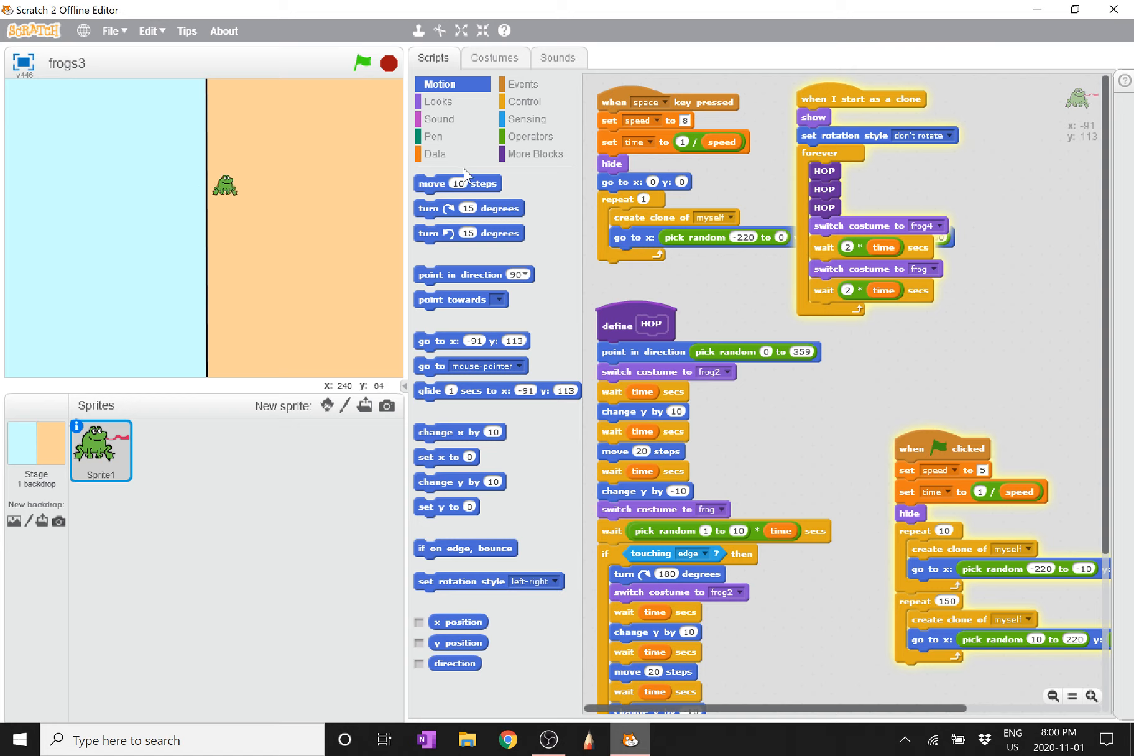
Step: Switch the frogs3 stage to full-screen presentation mode, hiding the scripts
click(461, 29)
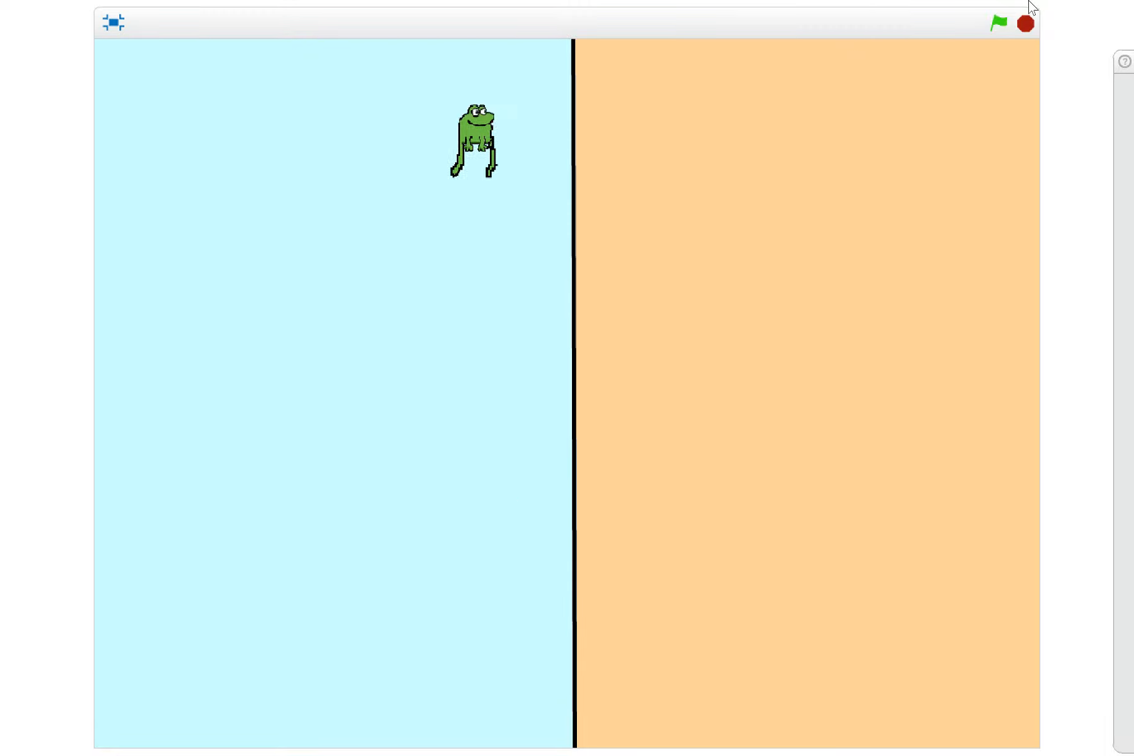
Step: Run the simulation with the green flag so frog clones spread across both zones, then restart it
click(999, 22)
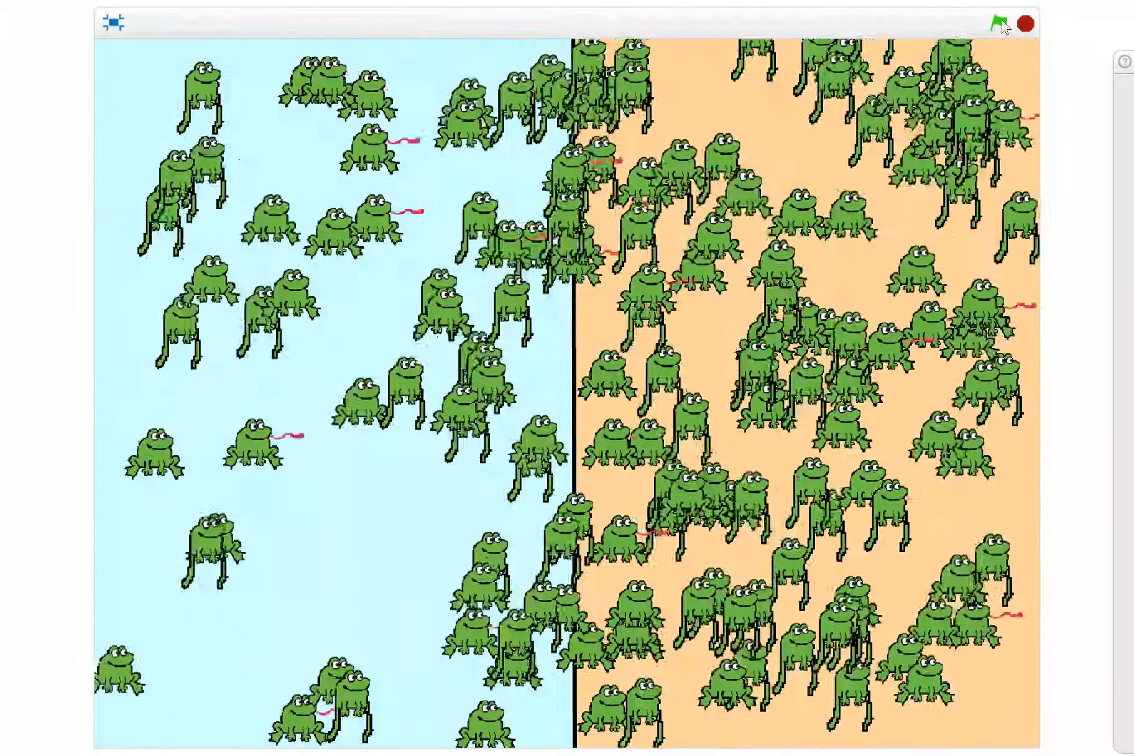
click(995, 24)
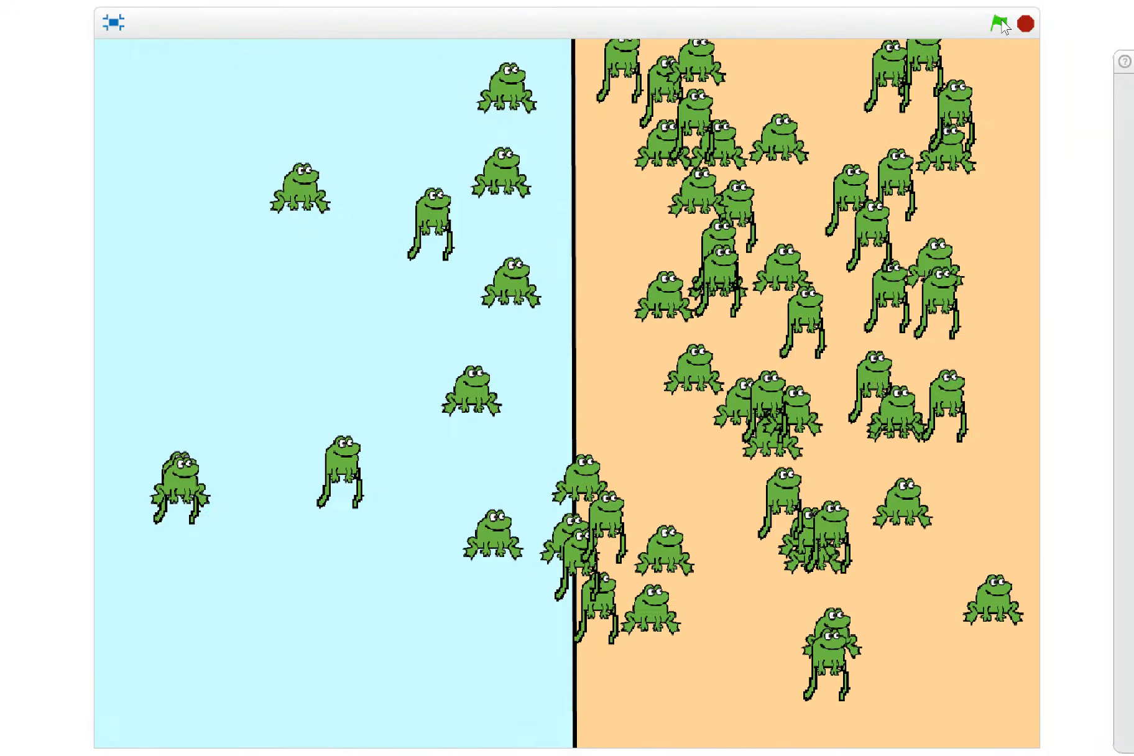